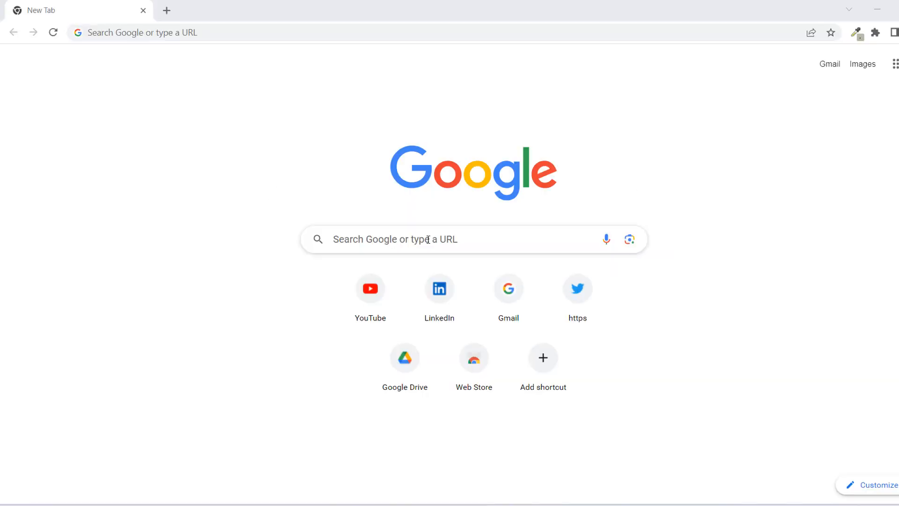
{"action": "mouse_move", "coordinate": [105, 27]}
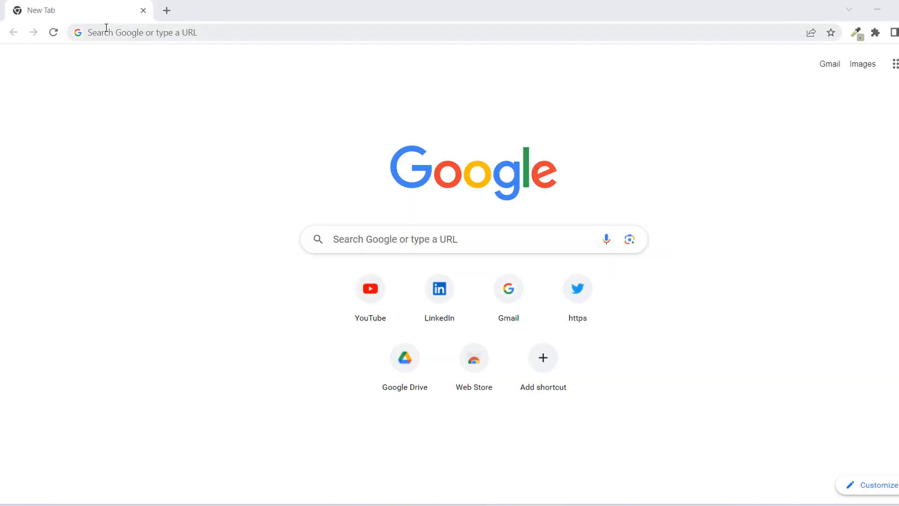
Search Google for 'sql download' and open Microsoft's SQL Server Downloads result.
{"action": "left_click", "coordinate": [143, 31]}
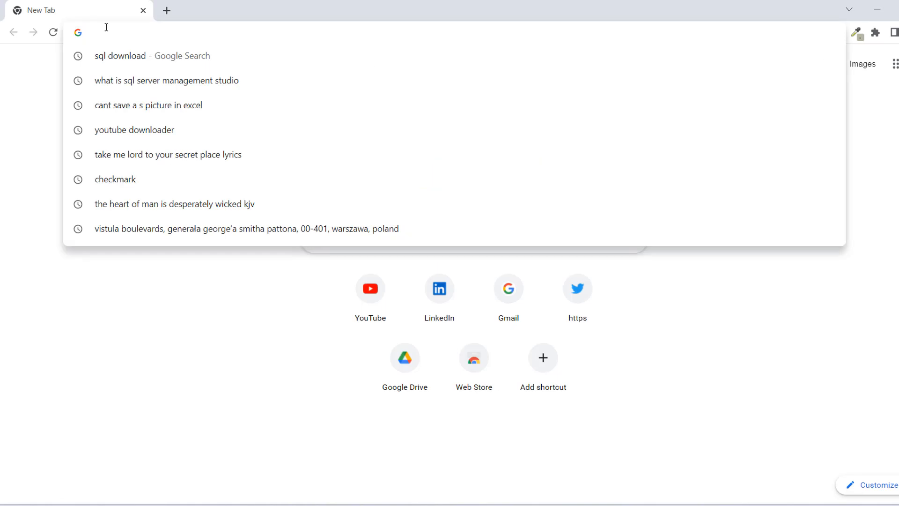
{"action": "type", "text": "sql download"}
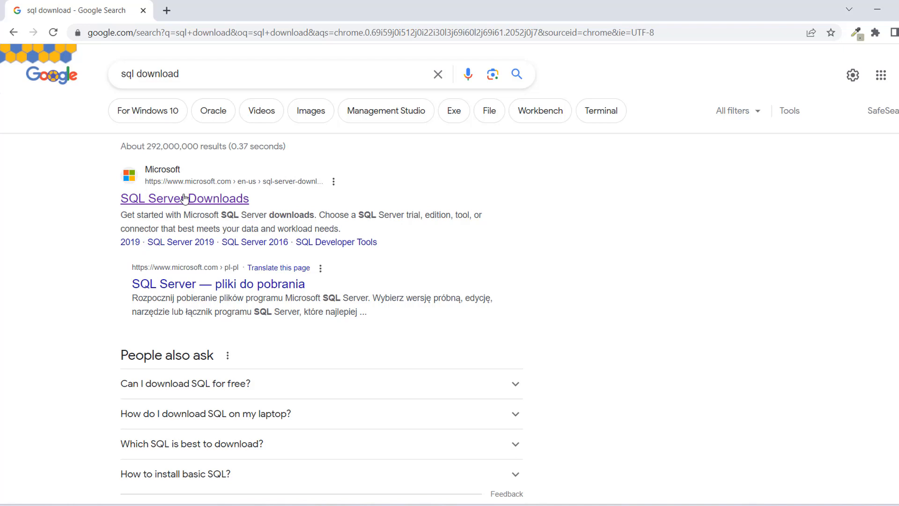
{"action": "mouse_move", "coordinate": [190, 202]}
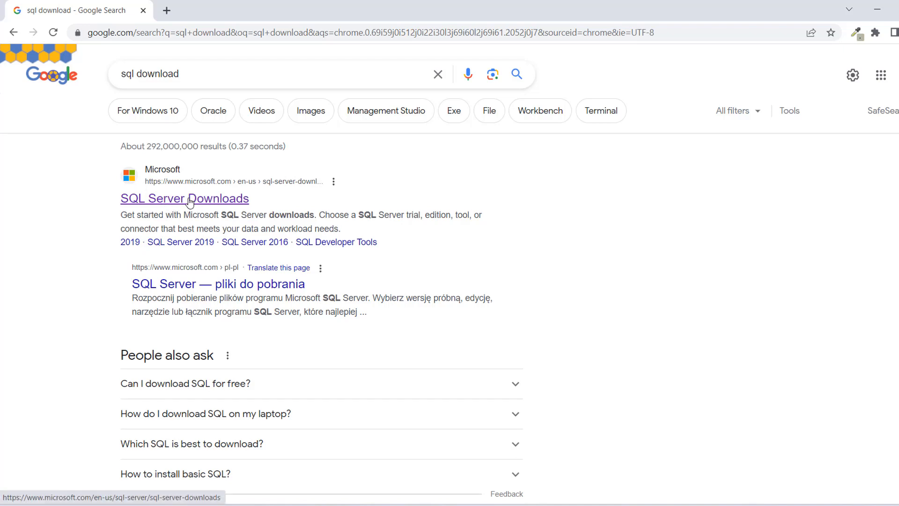
{"action": "left_click", "coordinate": [185, 199]}
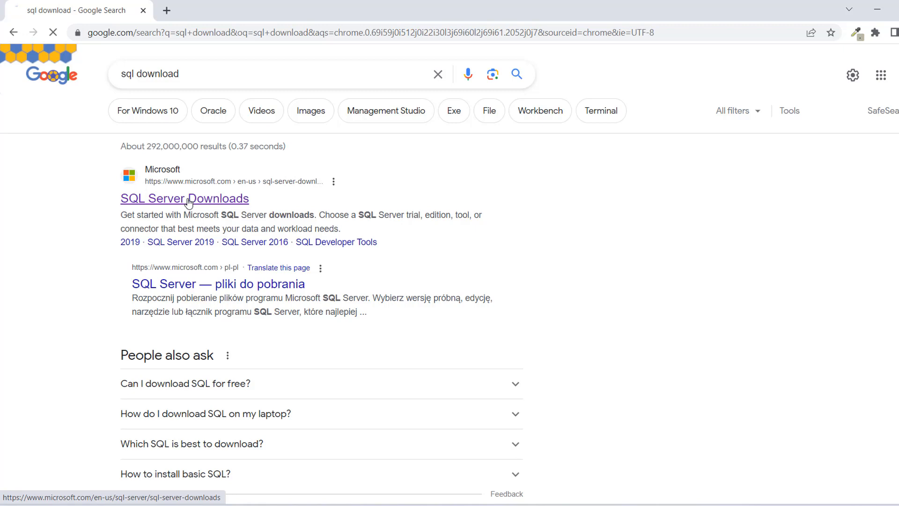
Dismiss the survey popup and download the free SQL Server 2022 Express installer.
{"action": "left_click", "coordinate": [184, 198]}
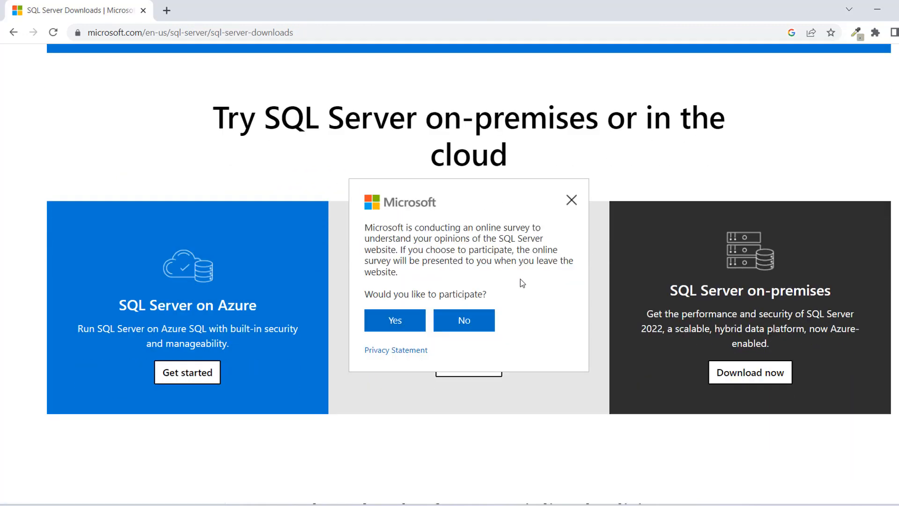
{"action": "left_click", "coordinate": [571, 200]}
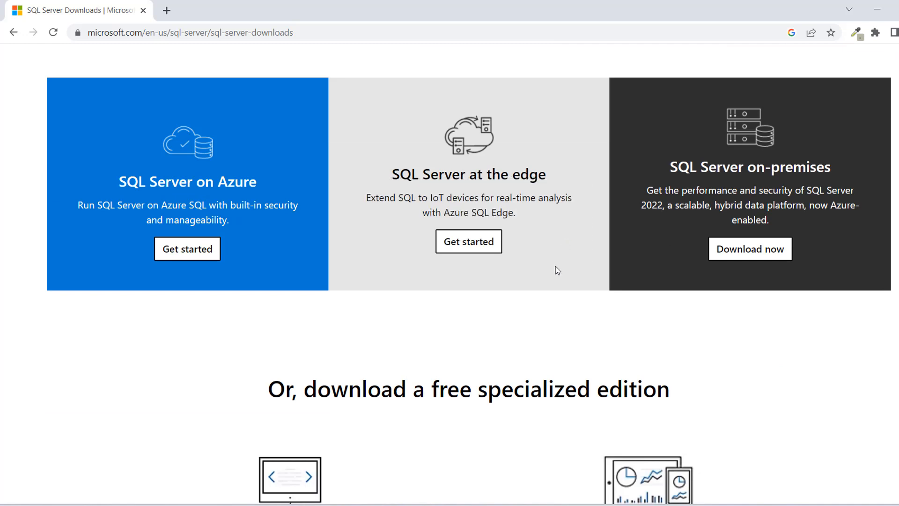
{"action": "scroll", "scroll_direction": "down", "scroll_amount": 3}
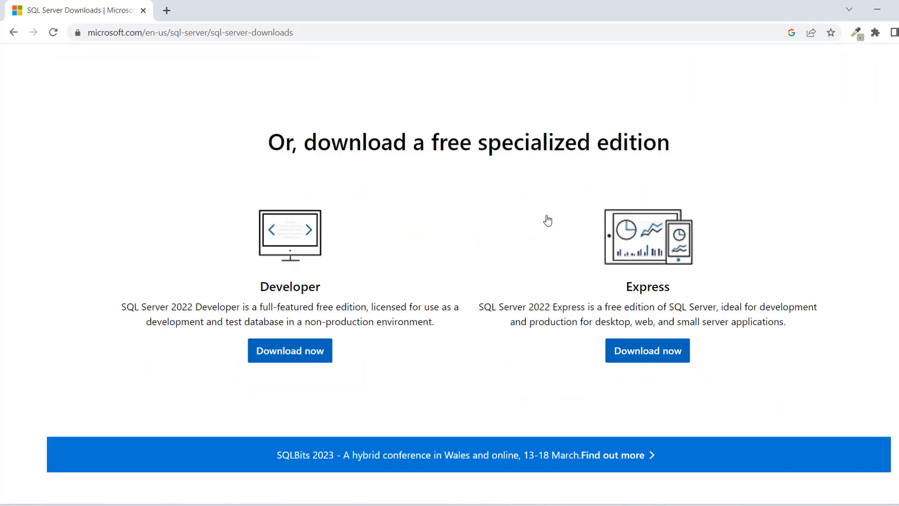
{"action": "mouse_move", "coordinate": [327, 301]}
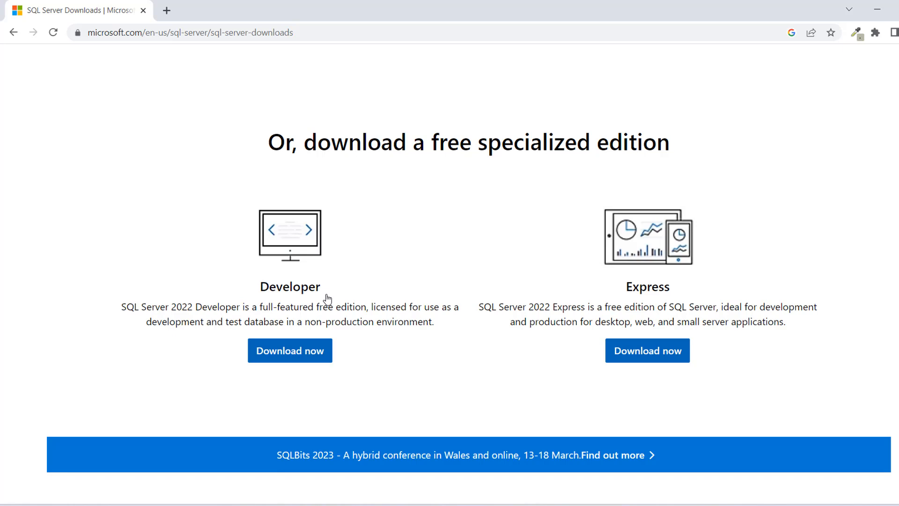
{"action": "mouse_move", "coordinate": [621, 322]}
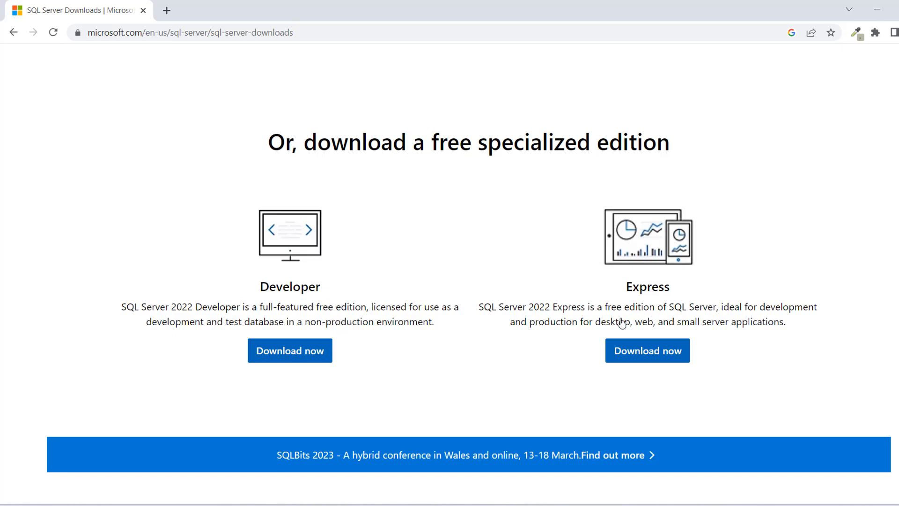
{"action": "mouse_move", "coordinate": [646, 359]}
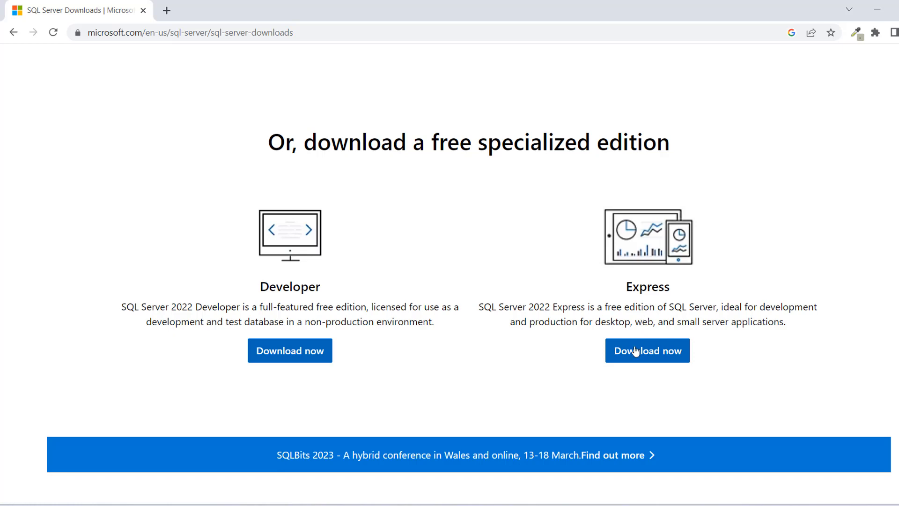
{"action": "mouse_move", "coordinate": [687, 338]}
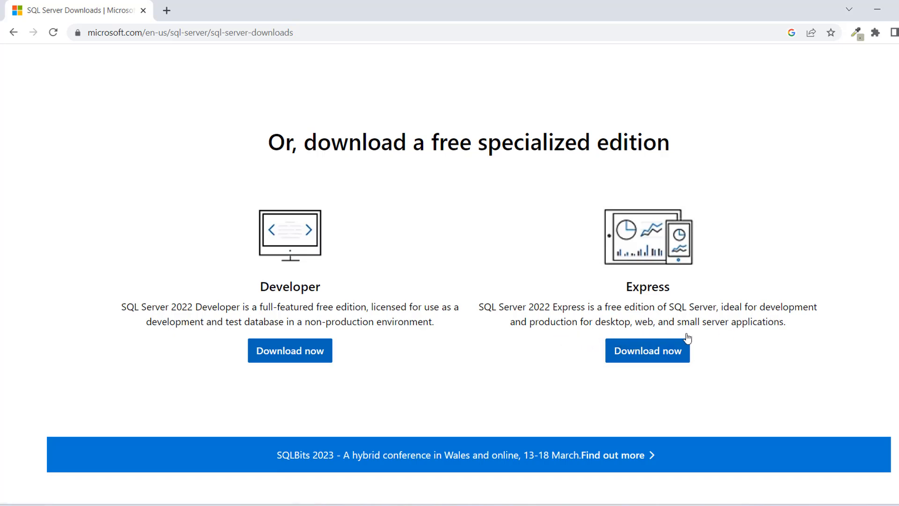
{"action": "mouse_move", "coordinate": [463, 374]}
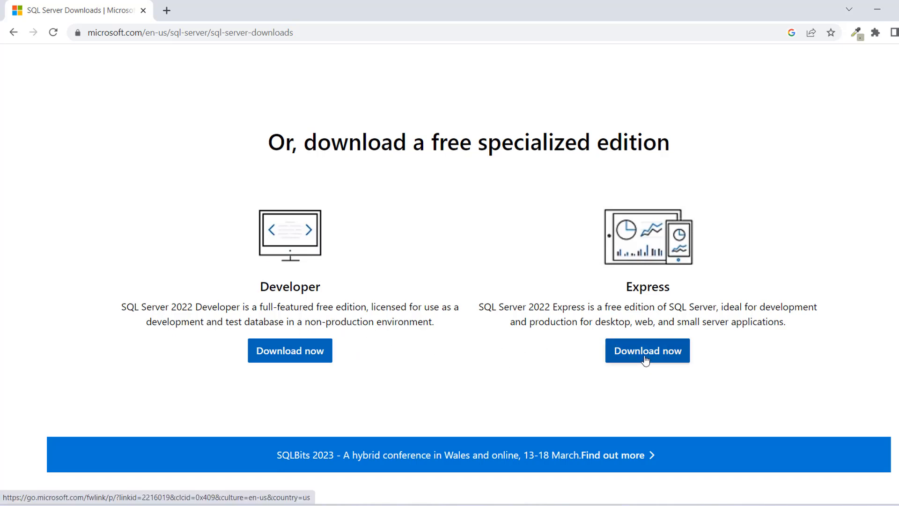
{"action": "left_click", "coordinate": [648, 351]}
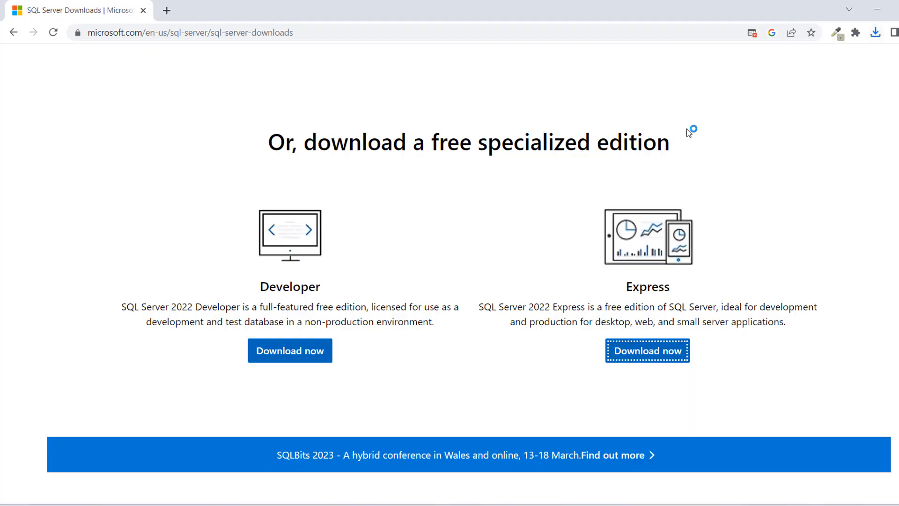
{"action": "mouse_move", "coordinate": [351, 259]}
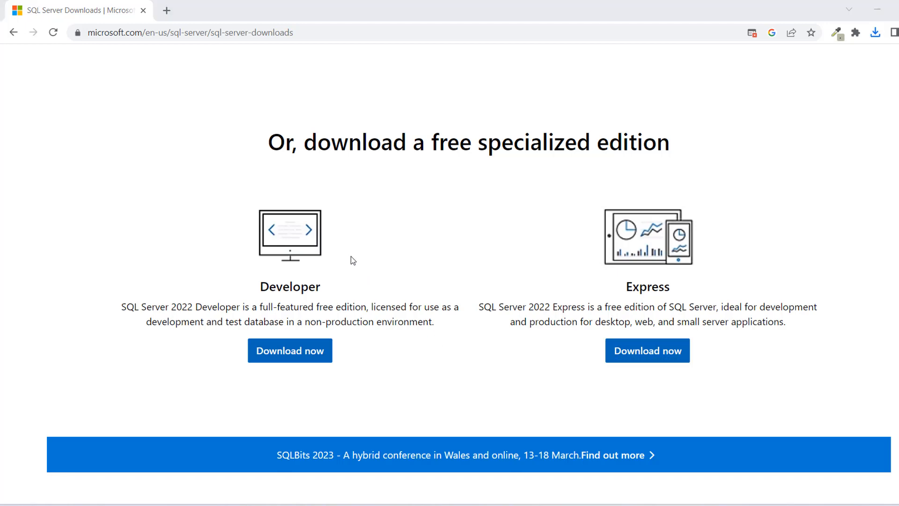
Run the Express installer, choose Basic, and accept the license terms.
{"action": "left_click", "coordinate": [648, 350]}
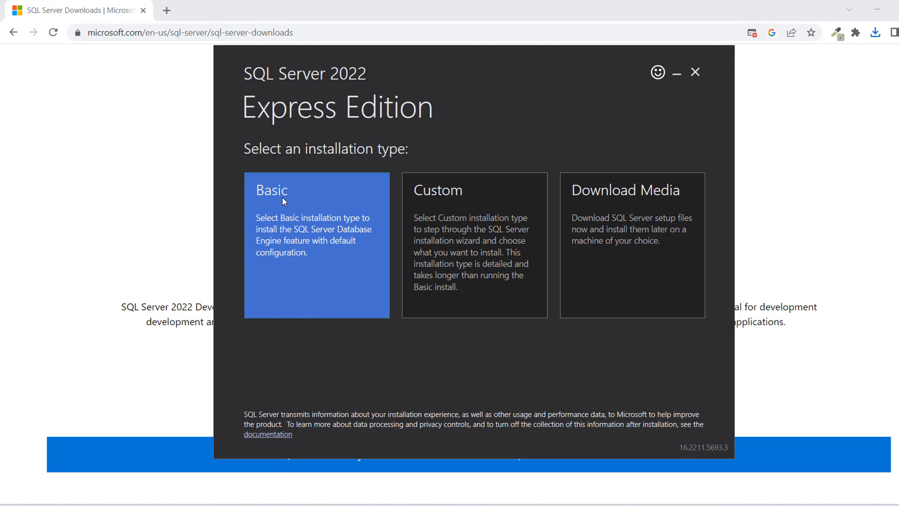
{"action": "mouse_move", "coordinate": [522, 273]}
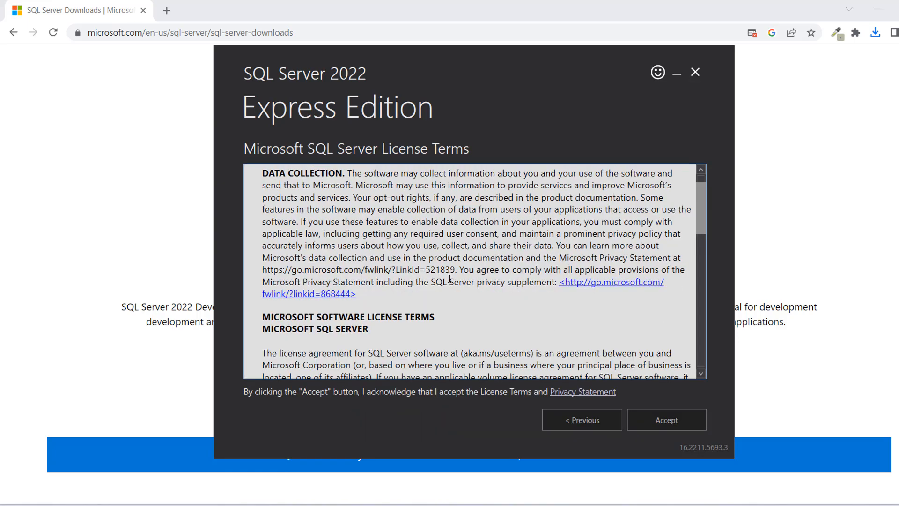
{"action": "scroll", "scroll_direction": "down", "scroll_amount": 3}
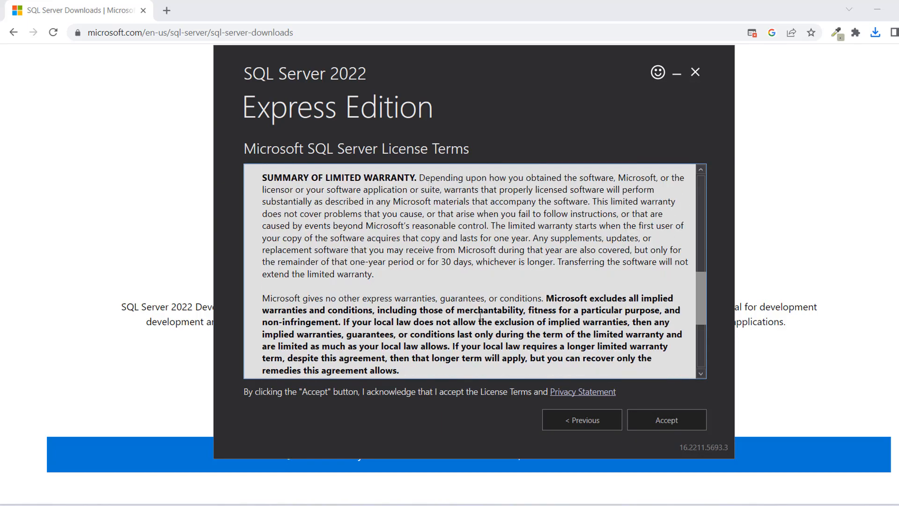
{"action": "left_click", "coordinate": [666, 420]}
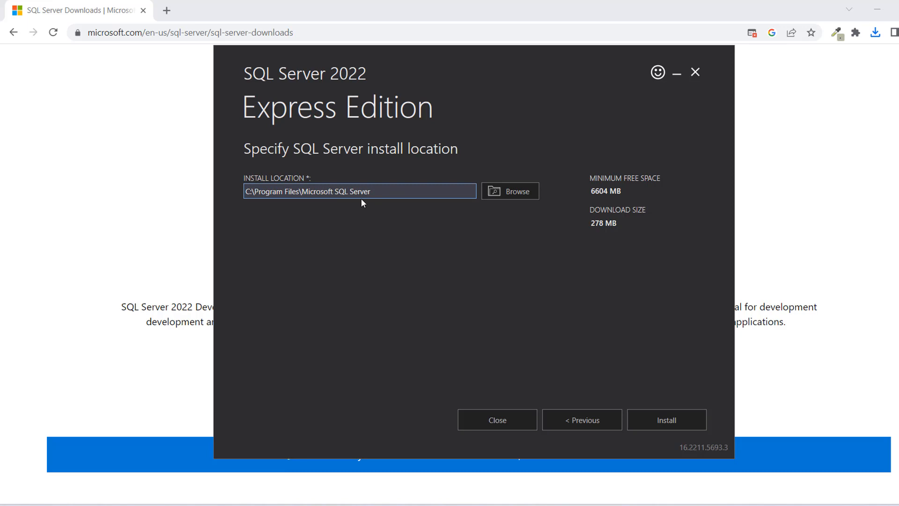
{"action": "left_click", "coordinate": [373, 191]}
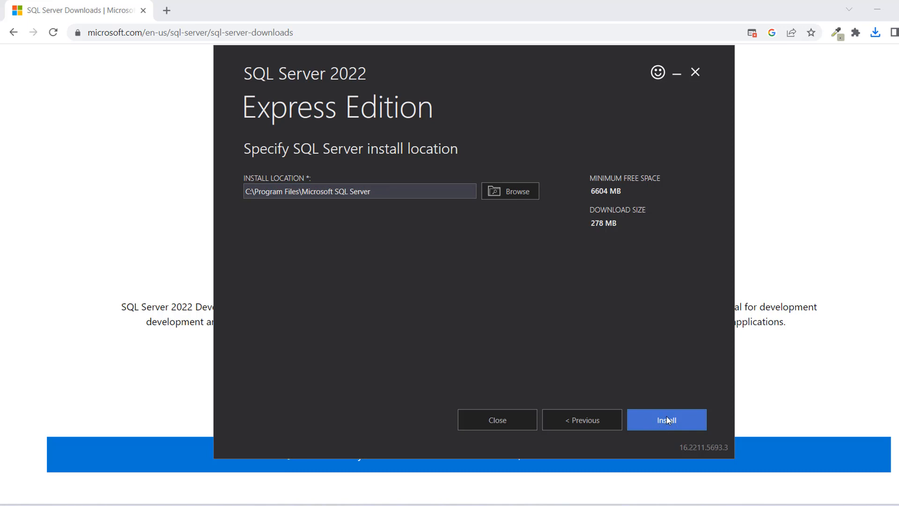
Install SQL Server Express to the default location as instance SQLEXPRESS02.
{"action": "left_click", "coordinate": [667, 419]}
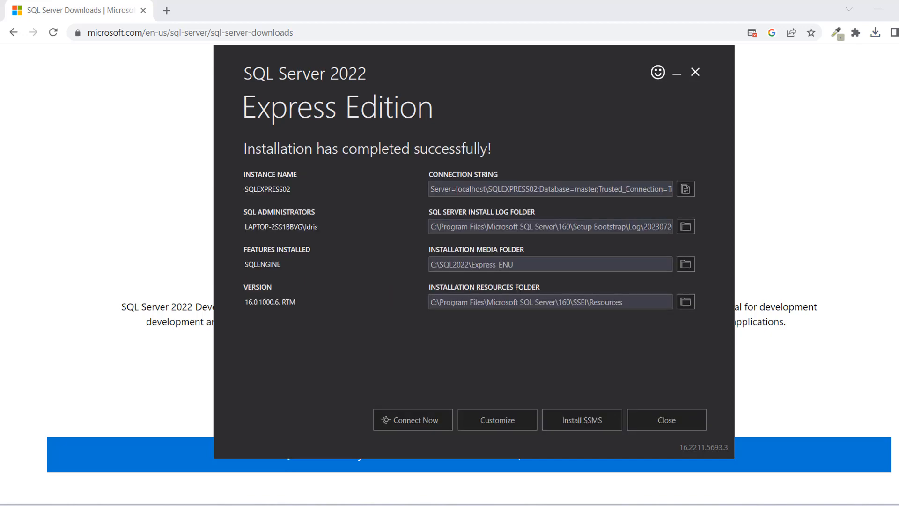
{"action": "mouse_move", "coordinate": [400, 254]}
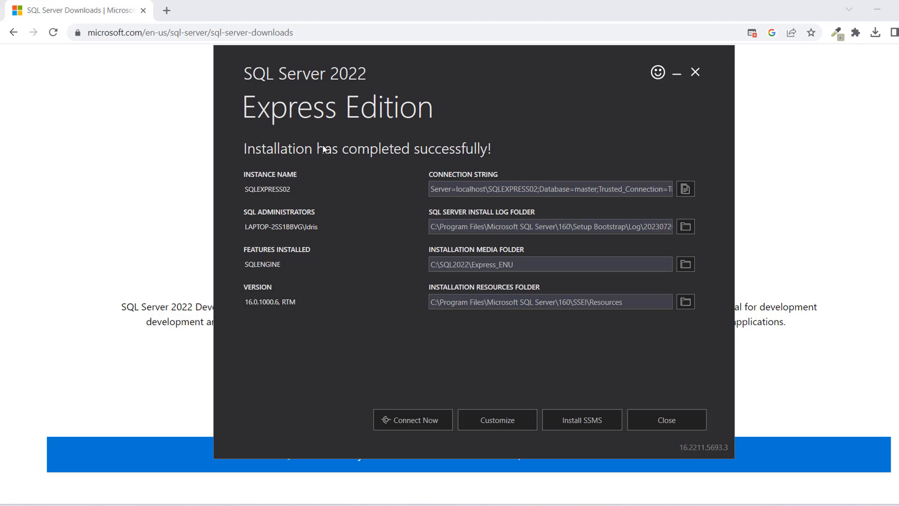
{"action": "mouse_move", "coordinate": [271, 210]}
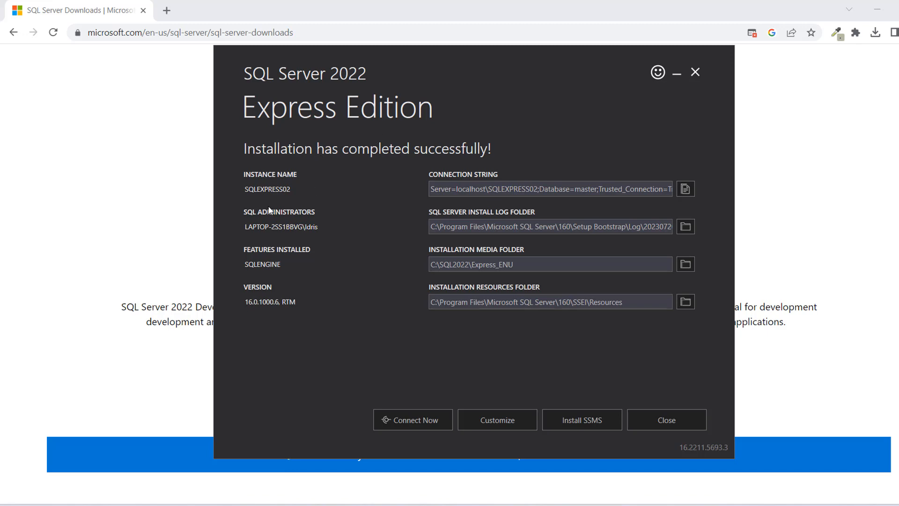
{"action": "mouse_move", "coordinate": [388, 149]}
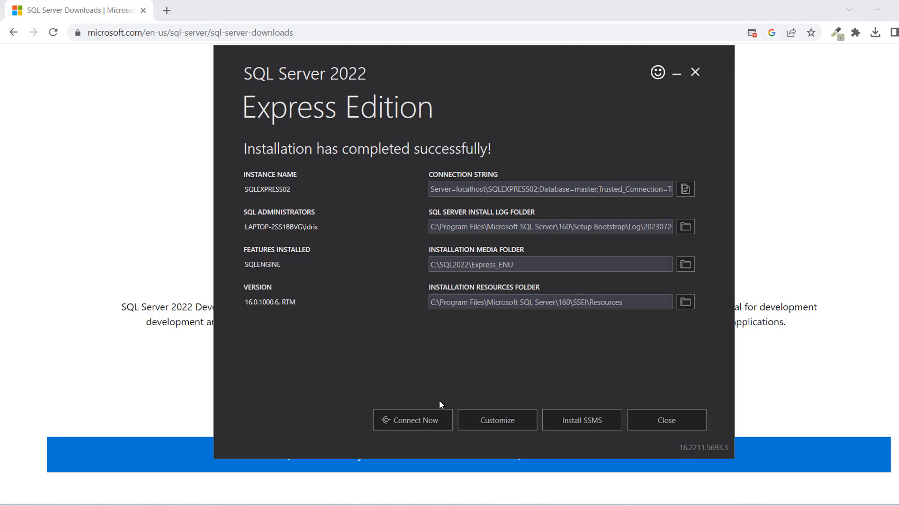
{"action": "mouse_move", "coordinate": [447, 392]}
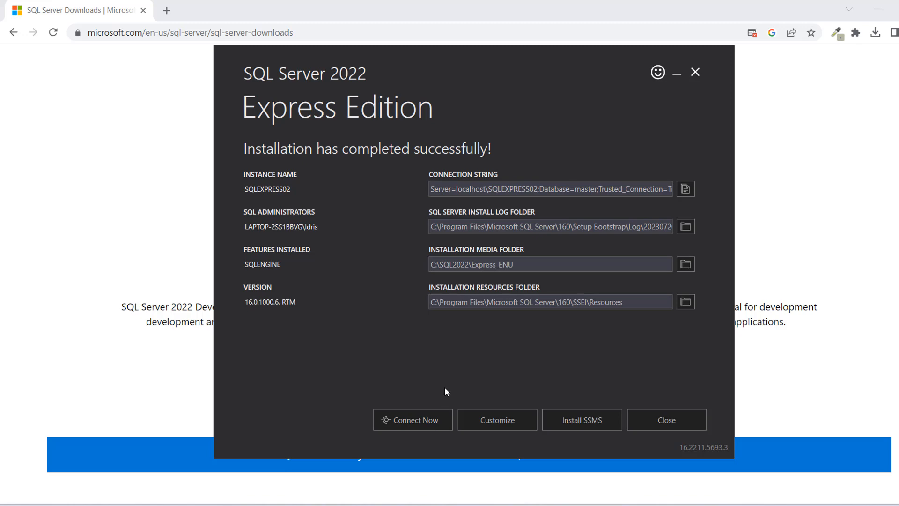
{"action": "mouse_move", "coordinate": [429, 428]}
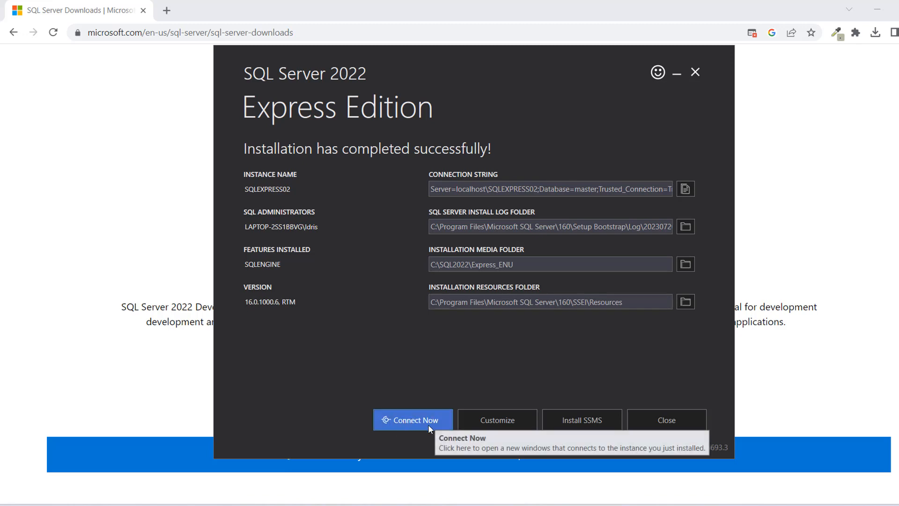
Open SQLCMD via Connect Now to show the SQLEXPRESS02 version query result.
{"action": "left_click", "coordinate": [413, 420]}
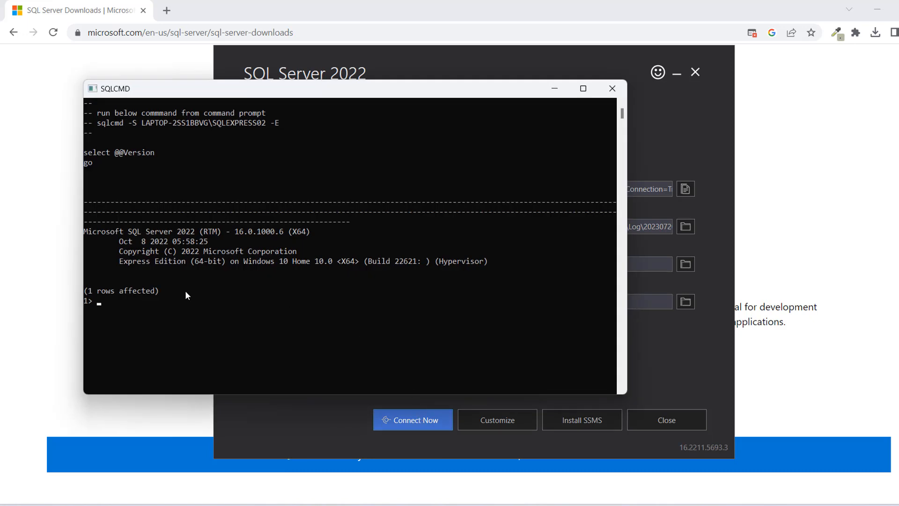
{"action": "mouse_move", "coordinate": [143, 320]}
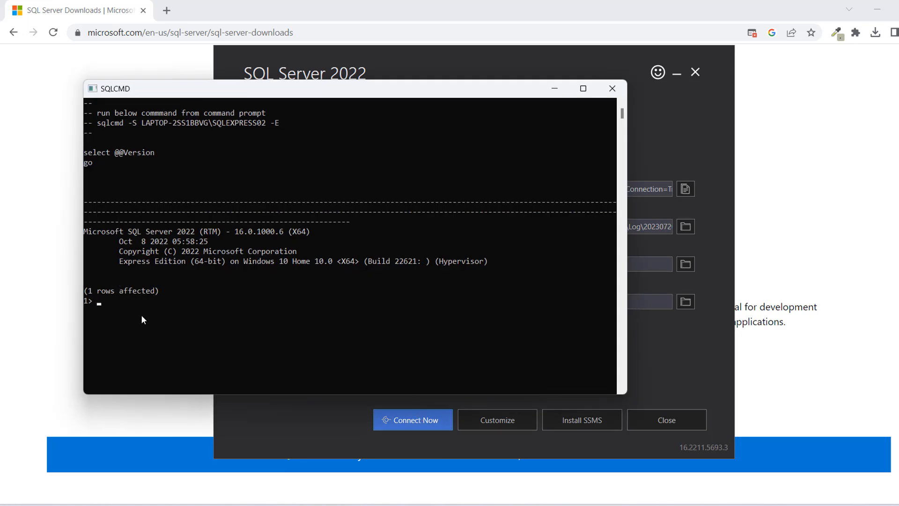
{"action": "mouse_move", "coordinate": [161, 300]}
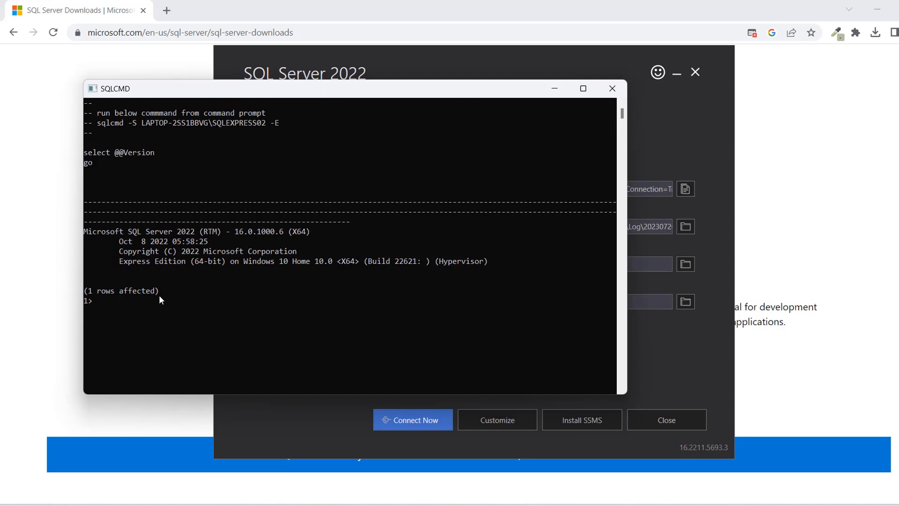
{"action": "mouse_move", "coordinate": [485, 186]}
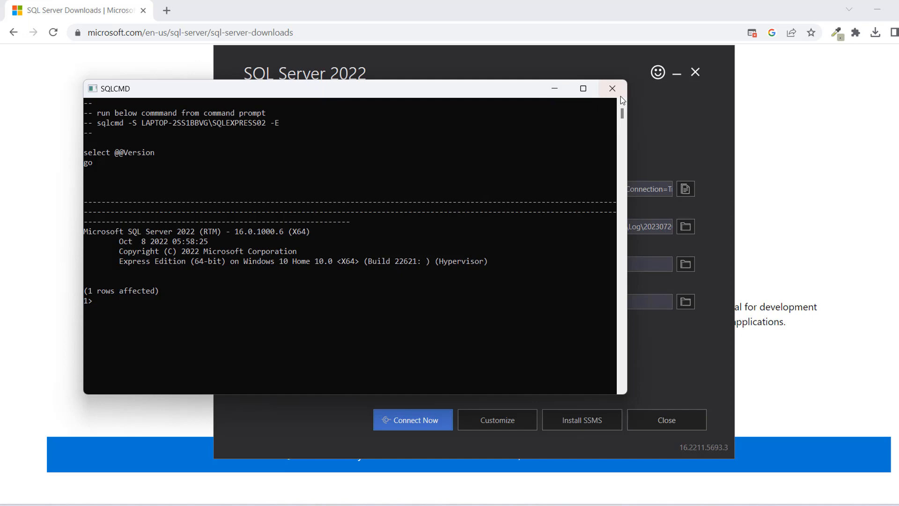
Close SQLCMD and open the Download SSMS page from the installer.
{"action": "left_click", "coordinate": [612, 89]}
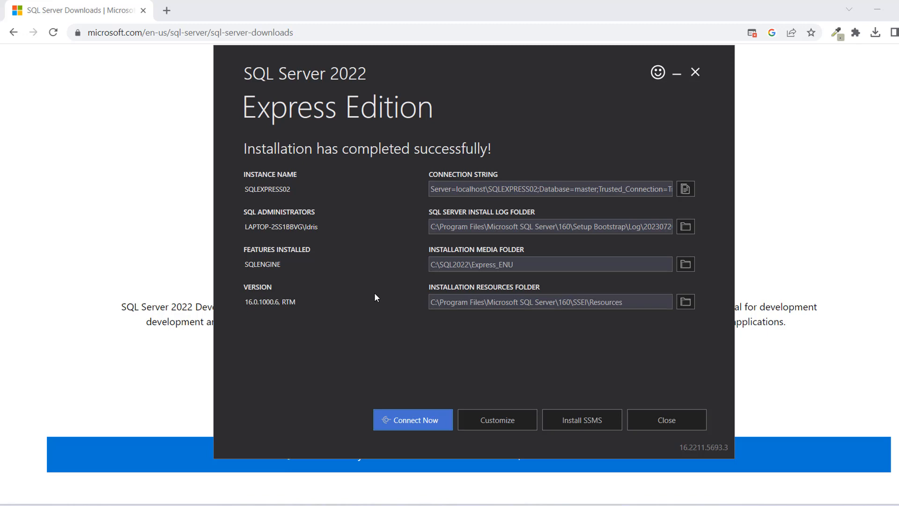
{"action": "mouse_move", "coordinate": [589, 401]}
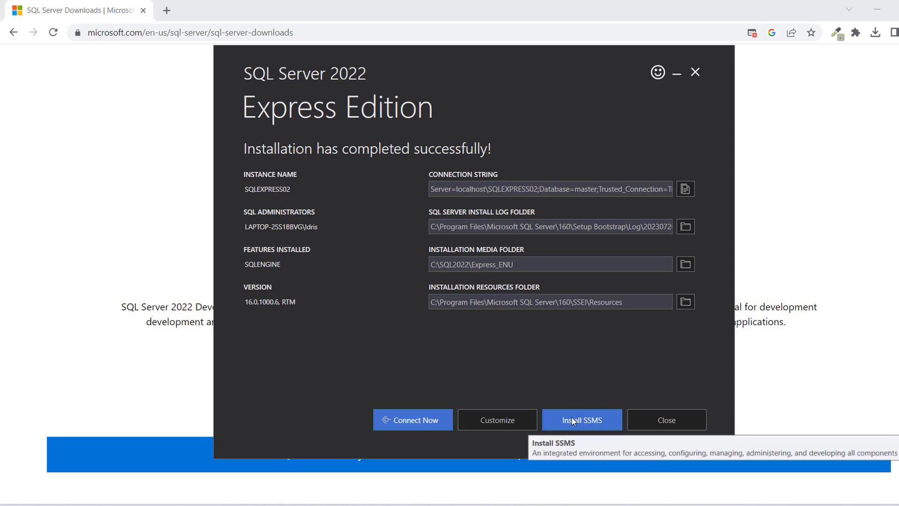
{"action": "mouse_move", "coordinate": [589, 427]}
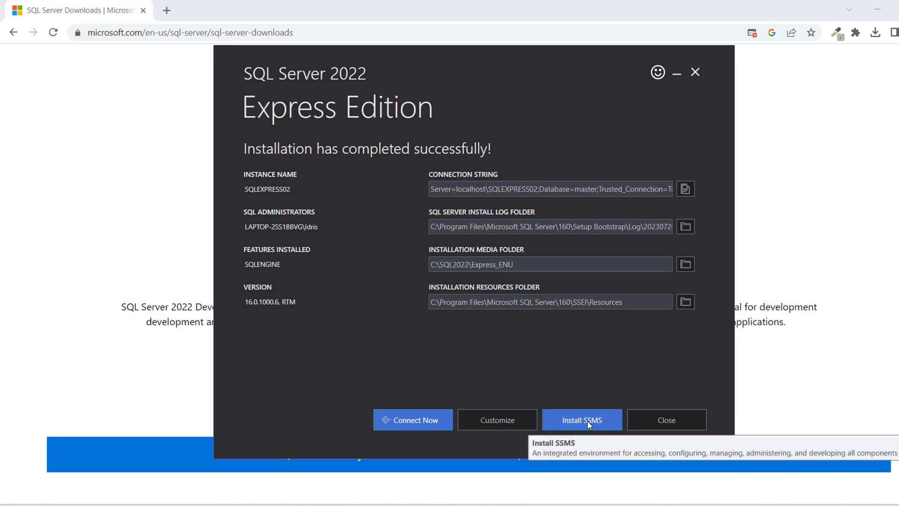
{"action": "left_click", "coordinate": [582, 419]}
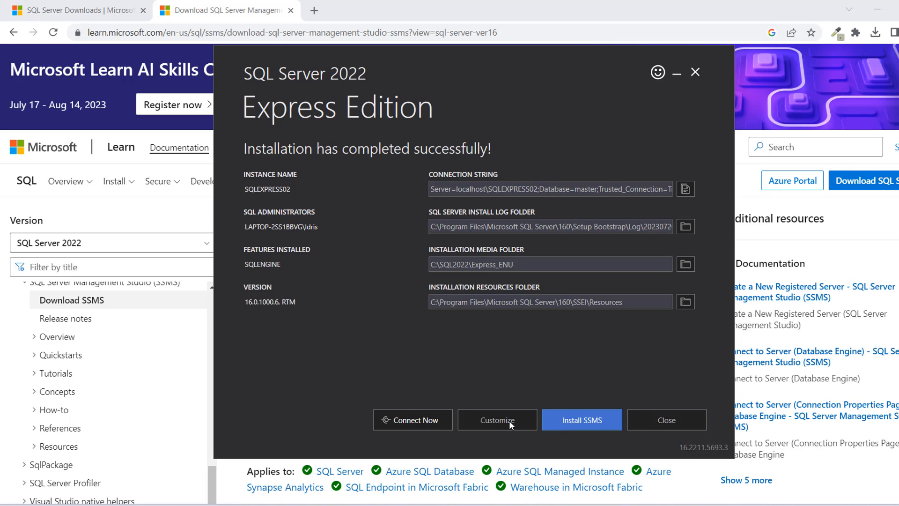
{"action": "mouse_move", "coordinate": [242, 12]}
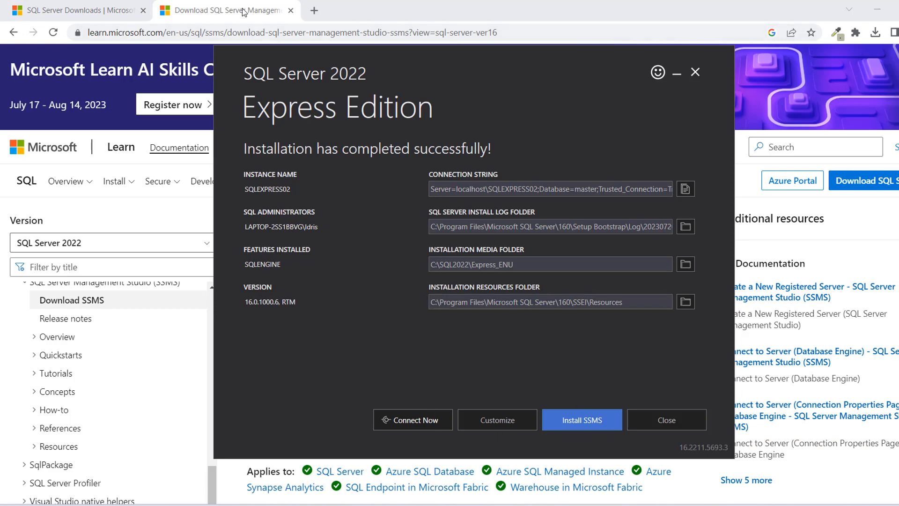
Download the free SSMS 19.1 installer from the Download SSMS article.
{"action": "left_click", "coordinate": [667, 419]}
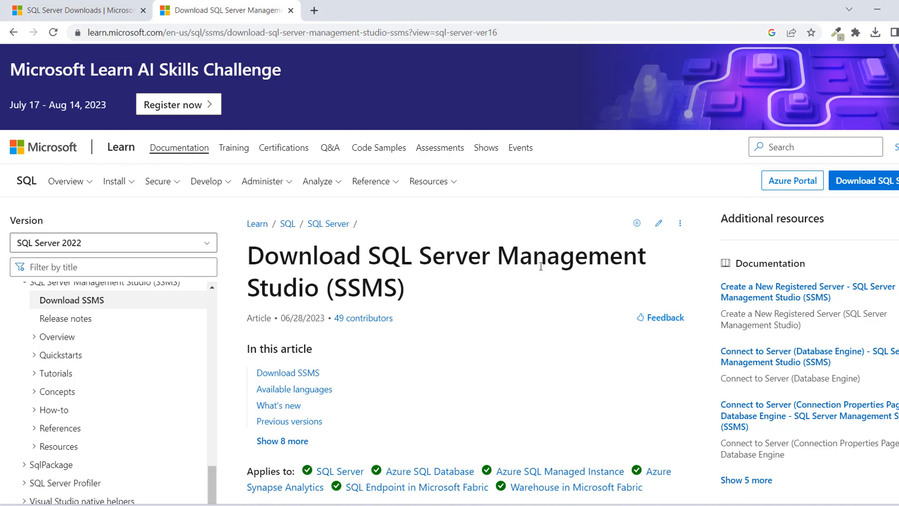
{"action": "scroll", "scroll_direction": "down", "scroll_amount": 3}
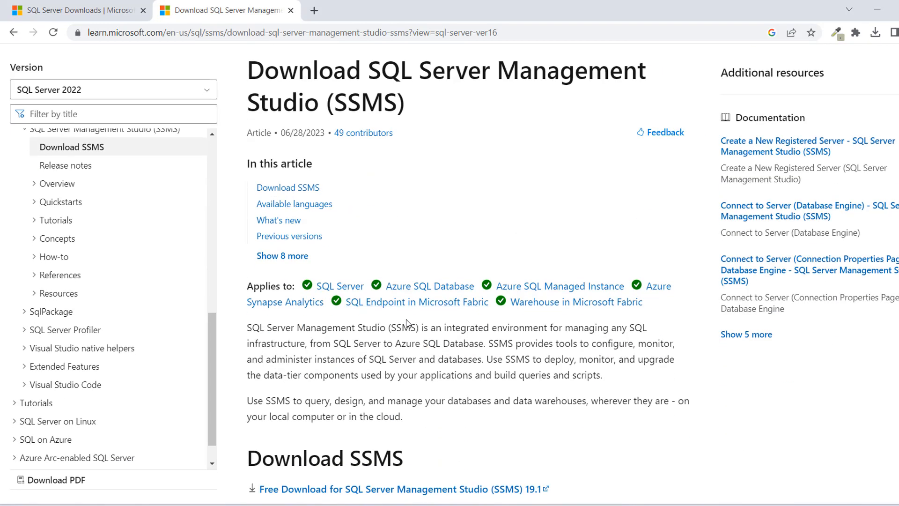
{"action": "scroll", "scroll_direction": "down", "scroll_amount": 3}
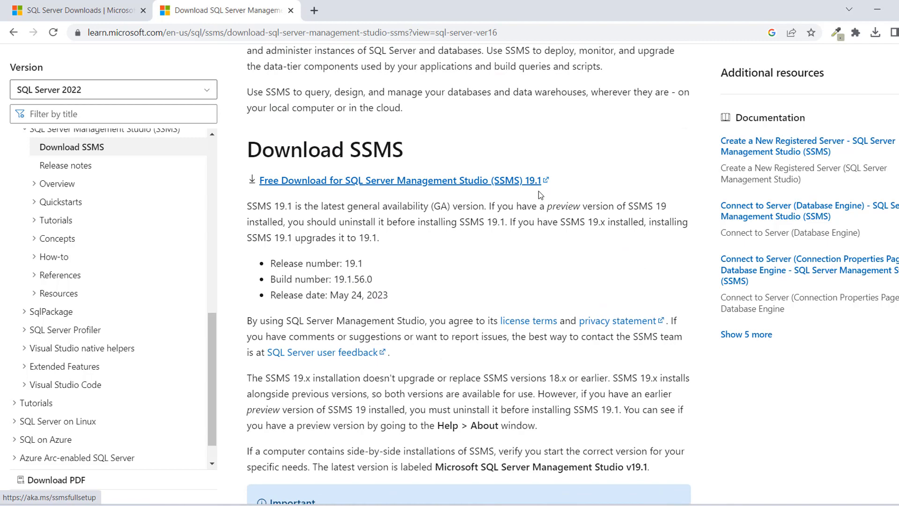
{"action": "scroll", "scroll_direction": "down", "scroll_amount": 3}
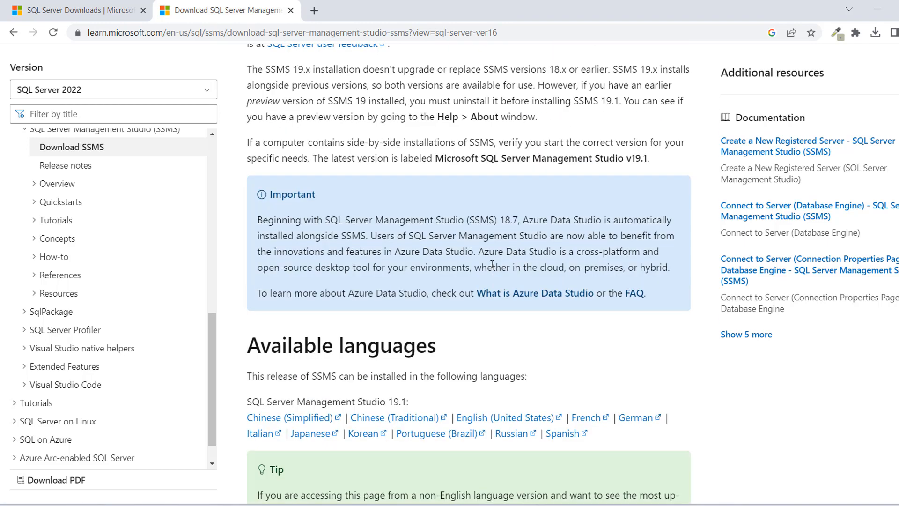
{"action": "scroll", "scroll_direction": "up", "scroll_amount": 3}
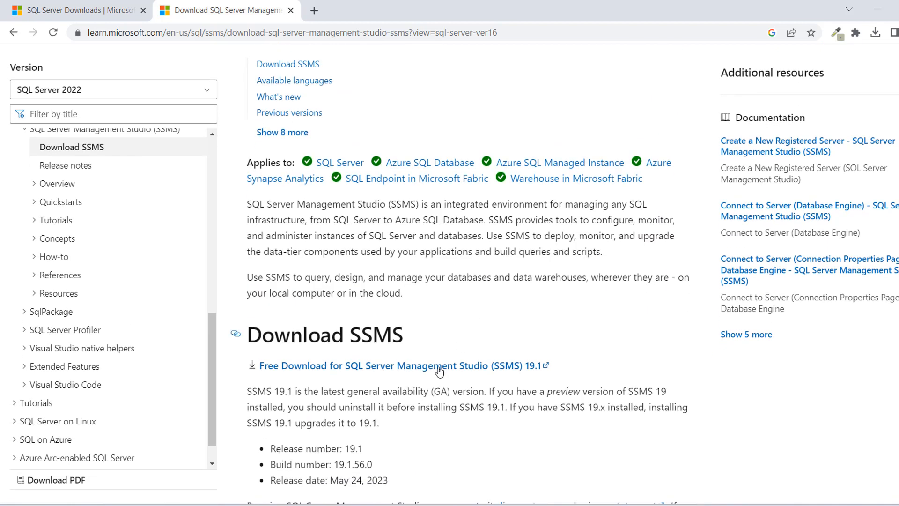
{"action": "left_click", "coordinate": [429, 366]}
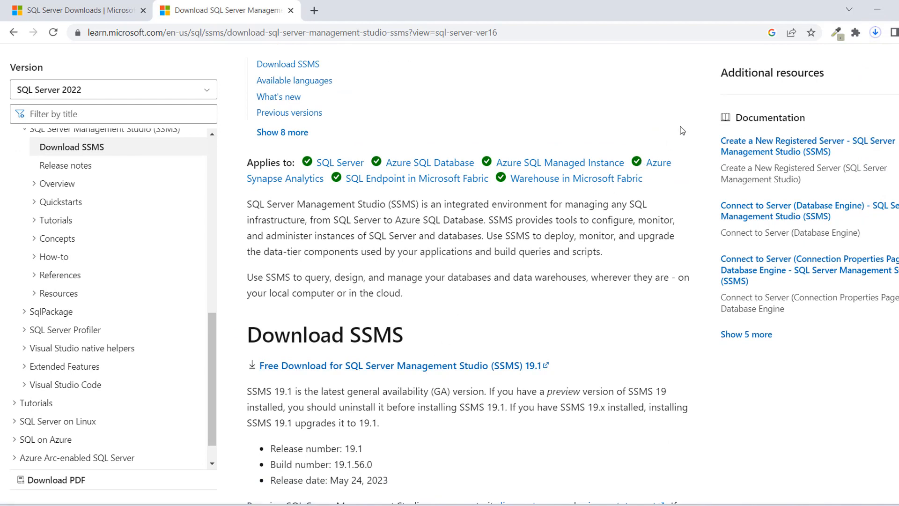
{"action": "mouse_move", "coordinate": [875, 33]}
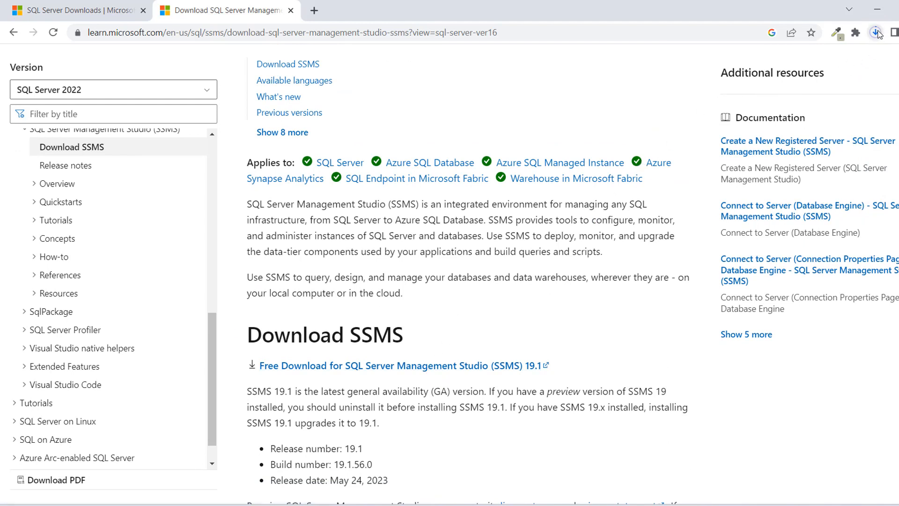
{"action": "left_click", "coordinate": [874, 32]}
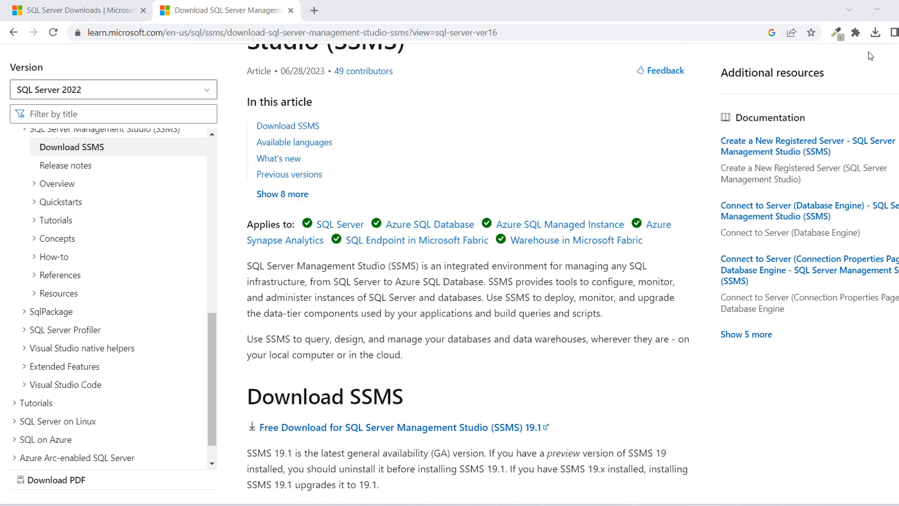
Install SSMS 19.1 from the downloaded setup, then close both installers.
{"action": "left_click", "coordinate": [877, 32]}
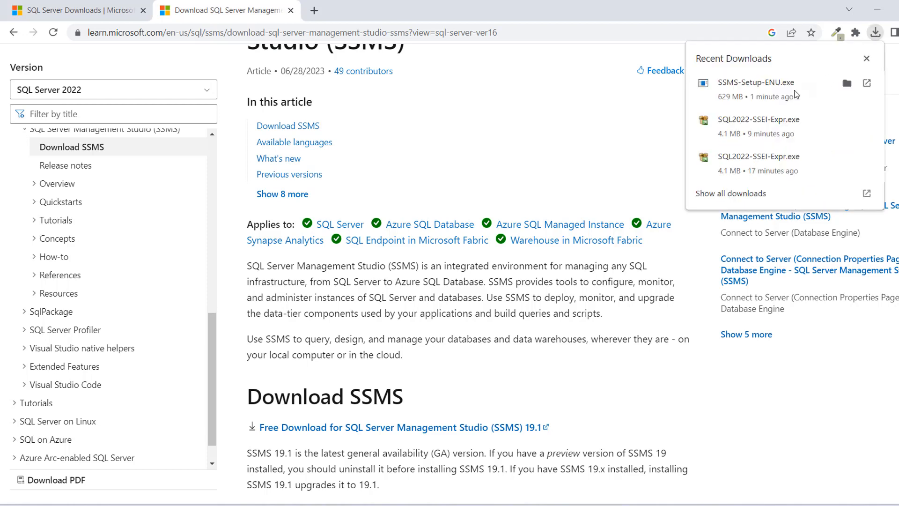
{"action": "left_click", "coordinate": [751, 82]}
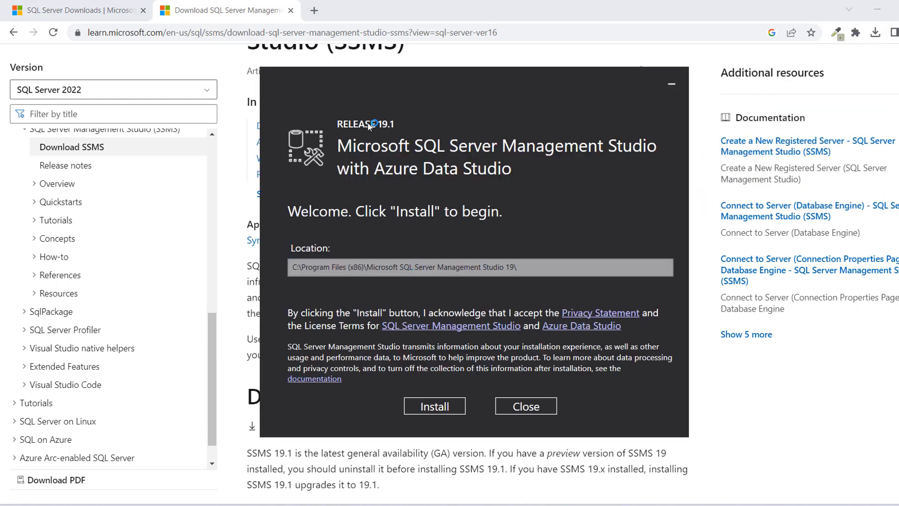
{"action": "mouse_move", "coordinate": [421, 147]}
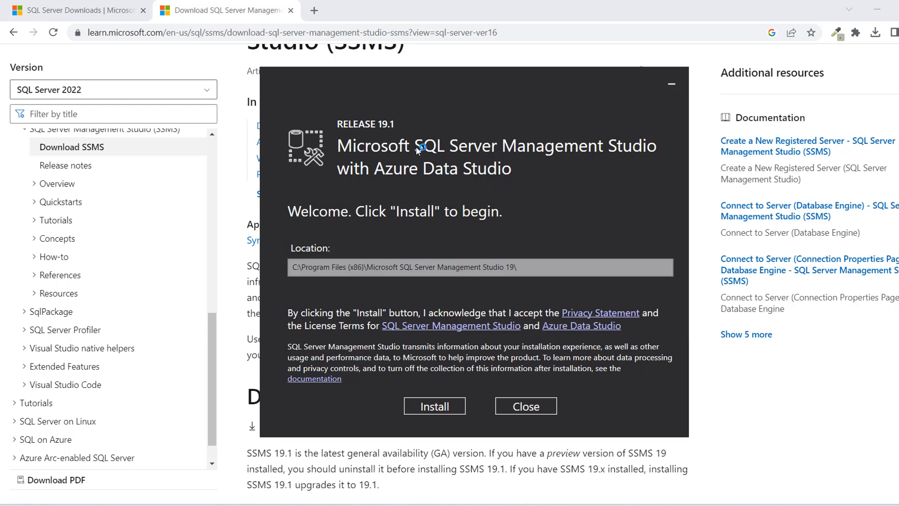
{"action": "mouse_move", "coordinate": [546, 261]}
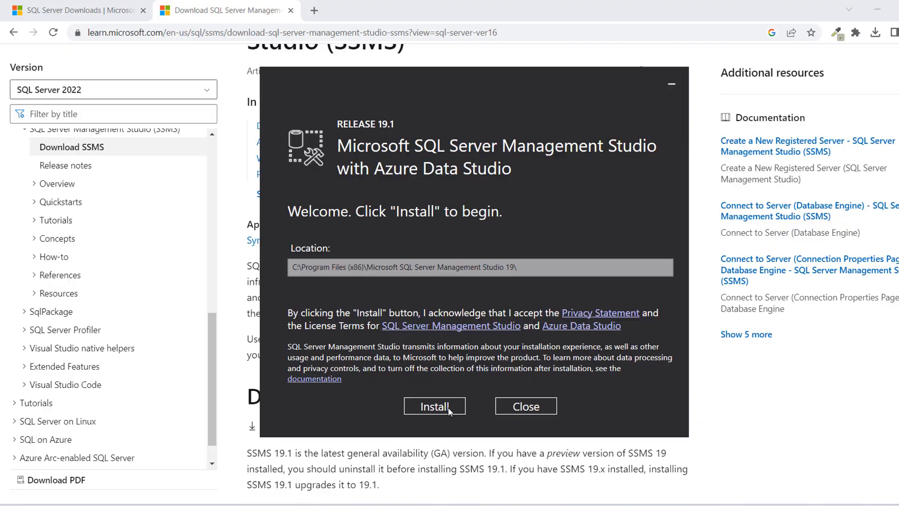
{"action": "left_click", "coordinate": [435, 406]}
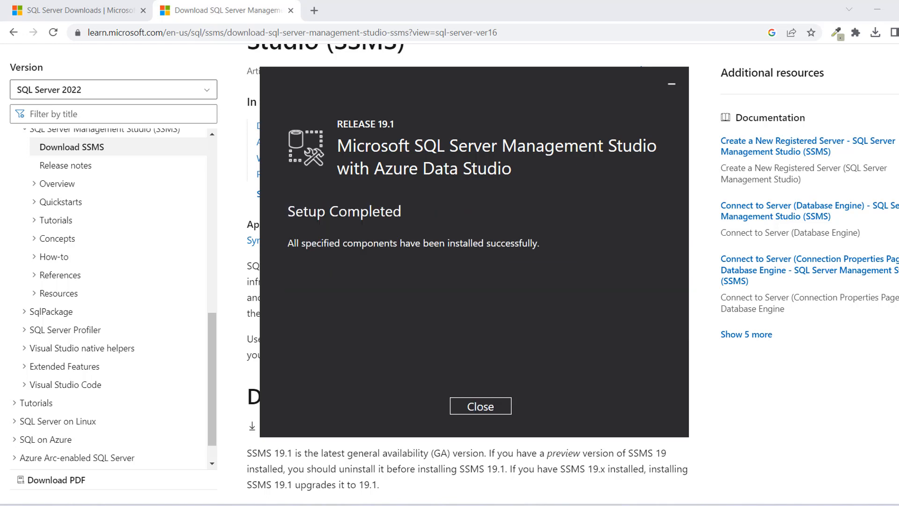
{"action": "mouse_move", "coordinate": [413, 229]}
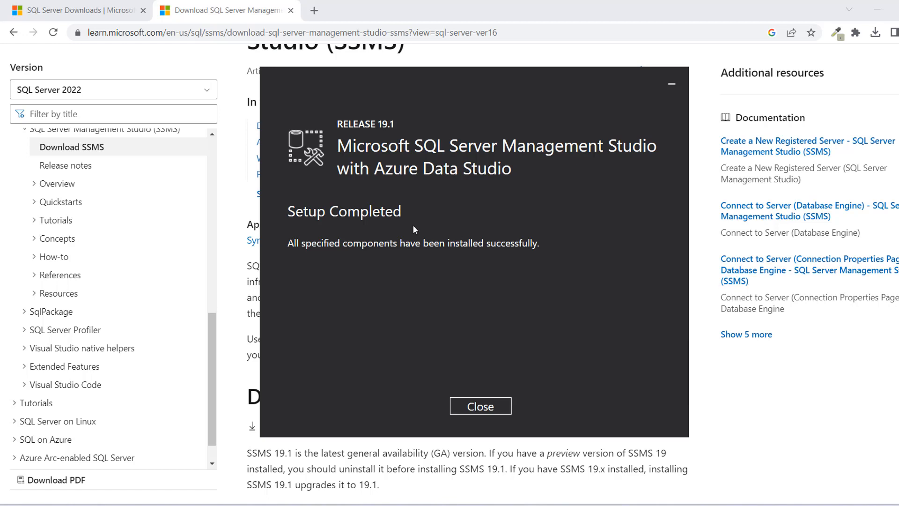
{"action": "mouse_move", "coordinate": [319, 260]}
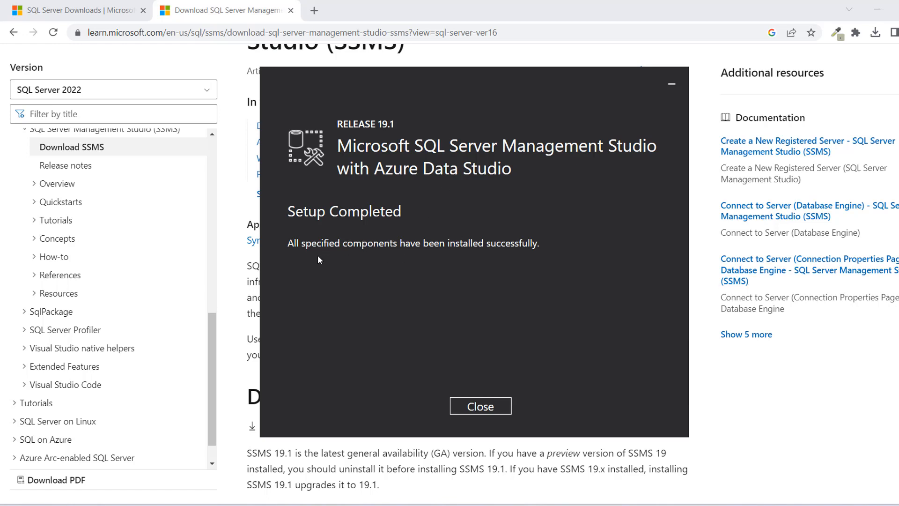
{"action": "mouse_move", "coordinate": [486, 410]}
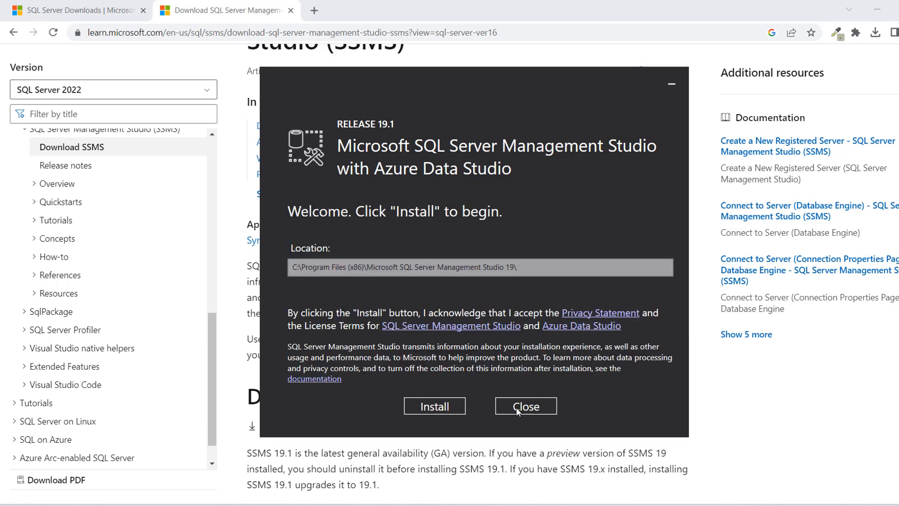
{"action": "left_click", "coordinate": [526, 406]}
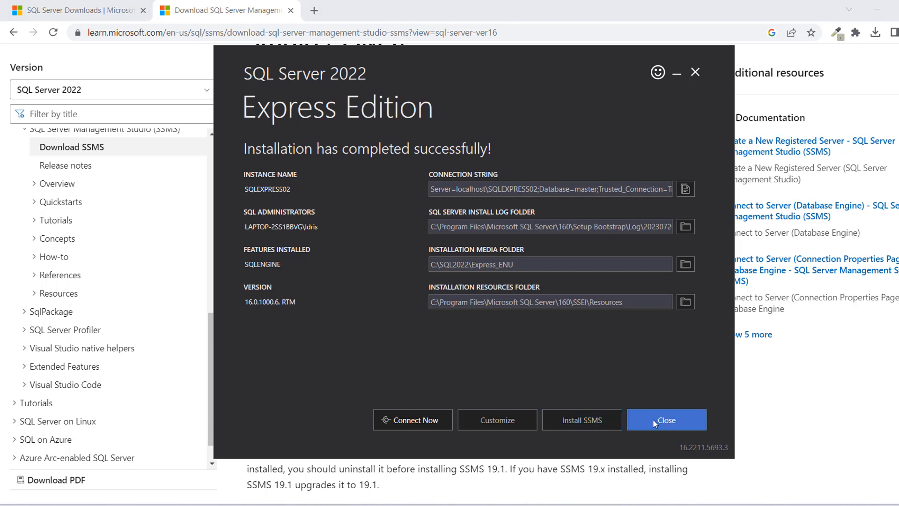
{"action": "left_click", "coordinate": [666, 420]}
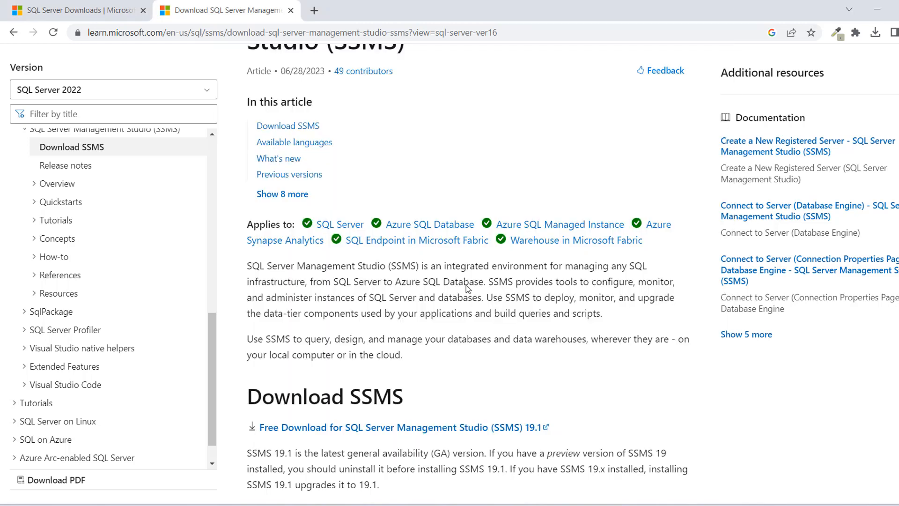
{"action": "mouse_move", "coordinate": [880, 10]}
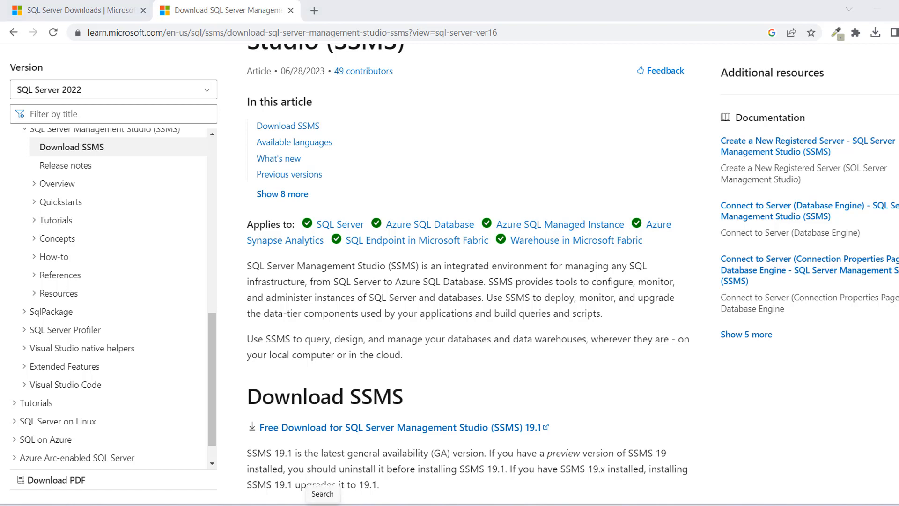
Search Windows for 'sql serv' to find SQL Server Management Studio.
{"action": "left_click", "coordinate": [324, 494]}
{"action": "type", "text": "s"}
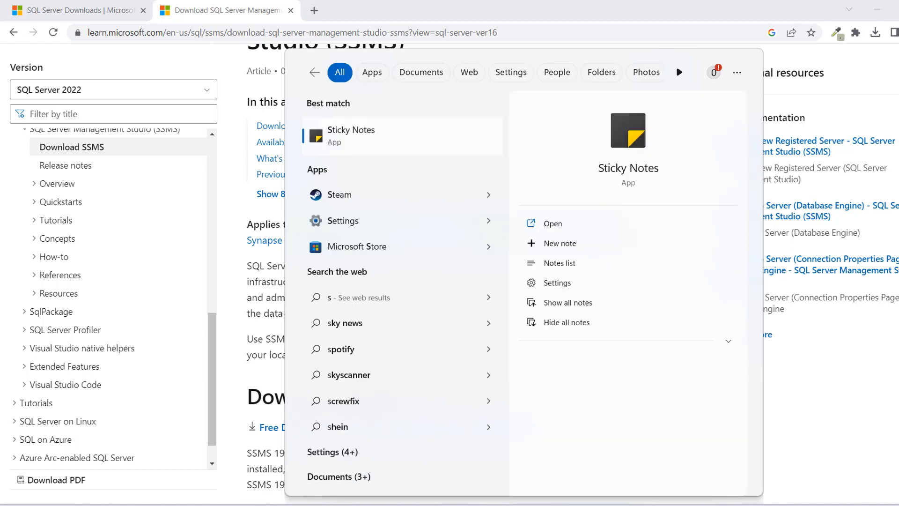
{"action": "type", "text": "ql serv"}
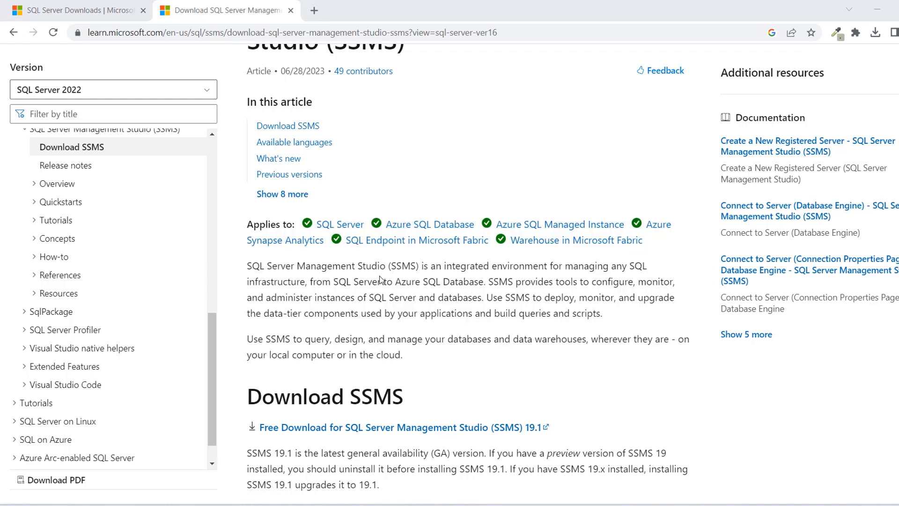
{"action": "mouse_move", "coordinate": [402, 296]}
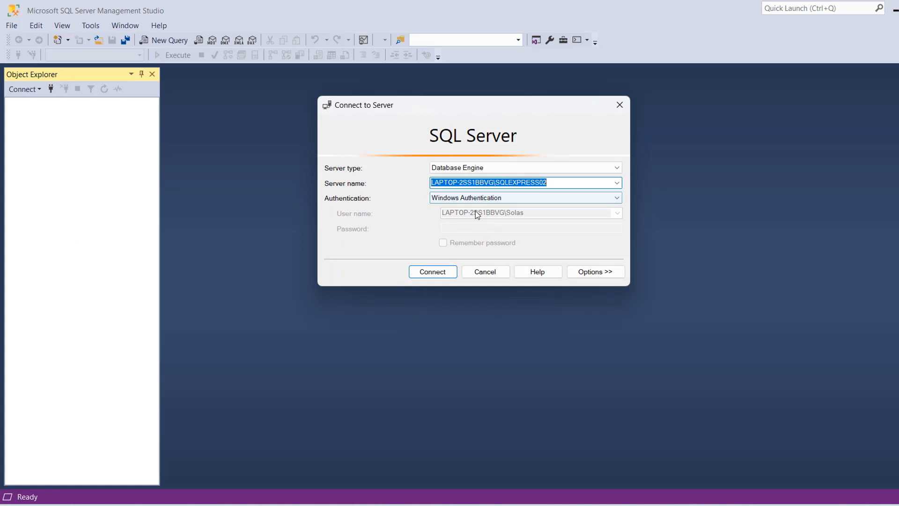
Connect to SQLEXPRESS02 with Windows Authentication and expand the Databases folder.
{"action": "left_click", "coordinate": [433, 271]}
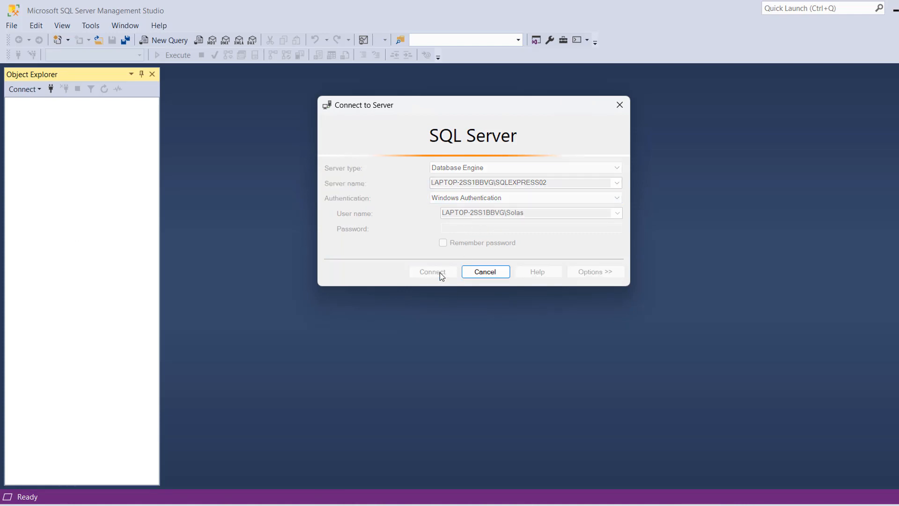
{"action": "left_click", "coordinate": [432, 272]}
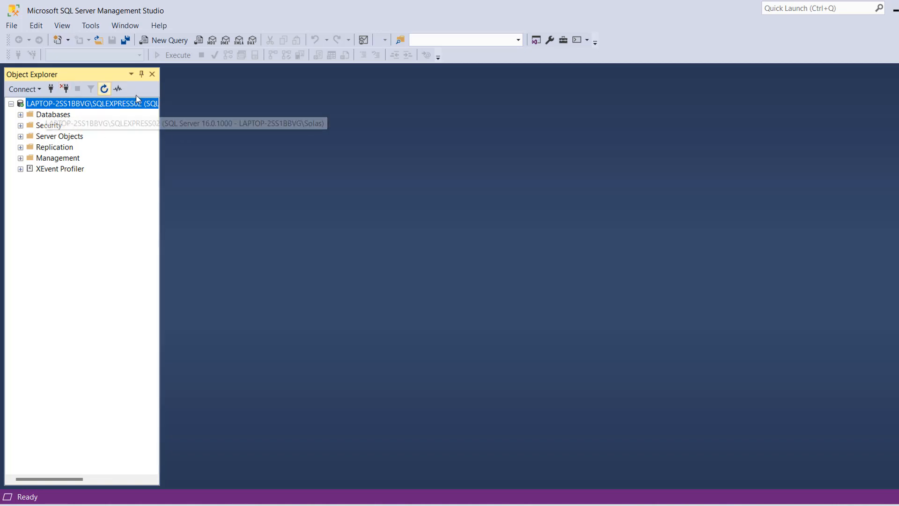
{"action": "mouse_move", "coordinate": [23, 117]}
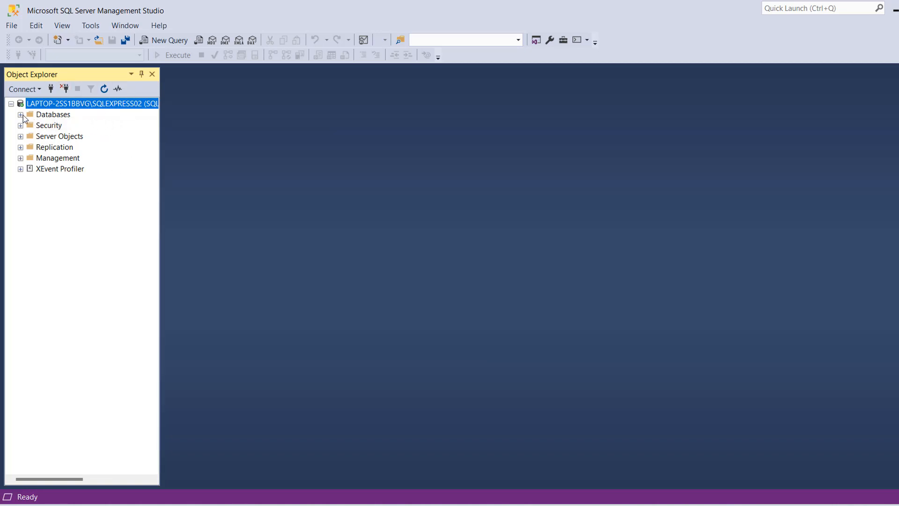
{"action": "left_click", "coordinate": [21, 115]}
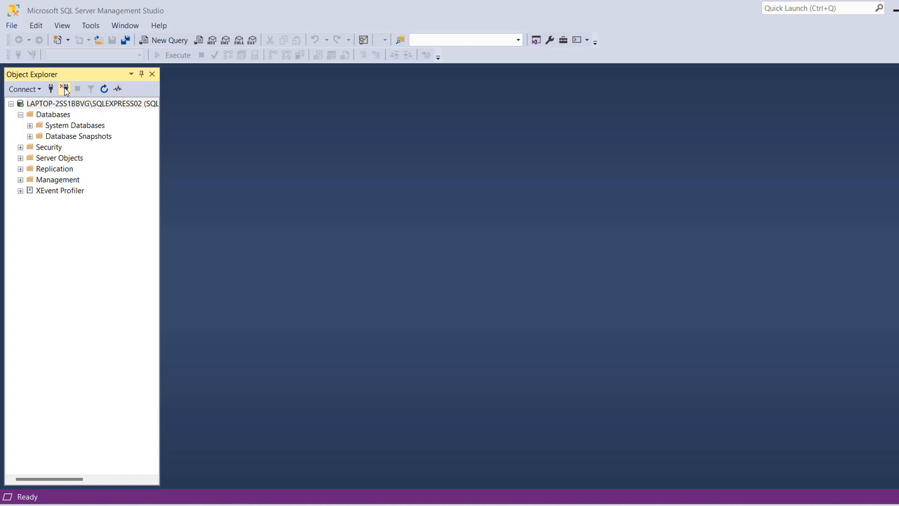
{"action": "mouse_move", "coordinate": [64, 89]}
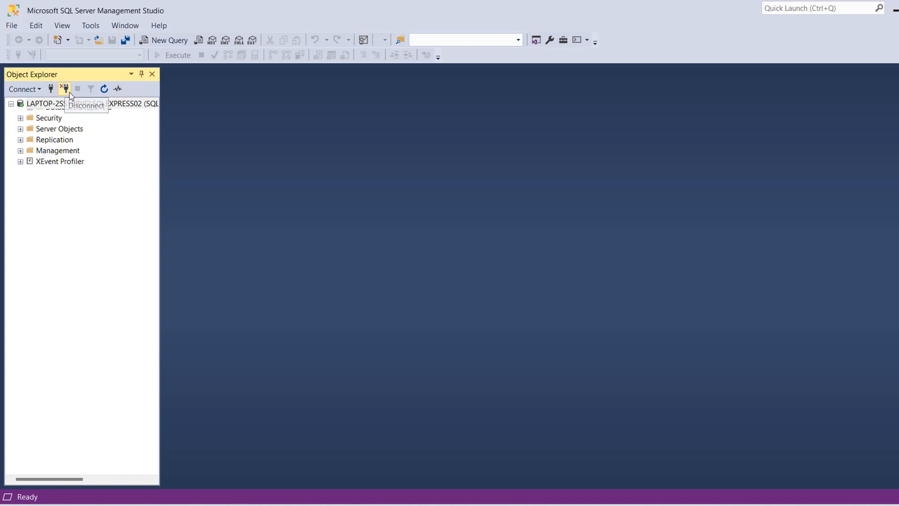
Disconnect from SQLEXPRESS02 and reconnect with Trust server certificate and Encrypt connection checked.
{"action": "left_click", "coordinate": [64, 89]}
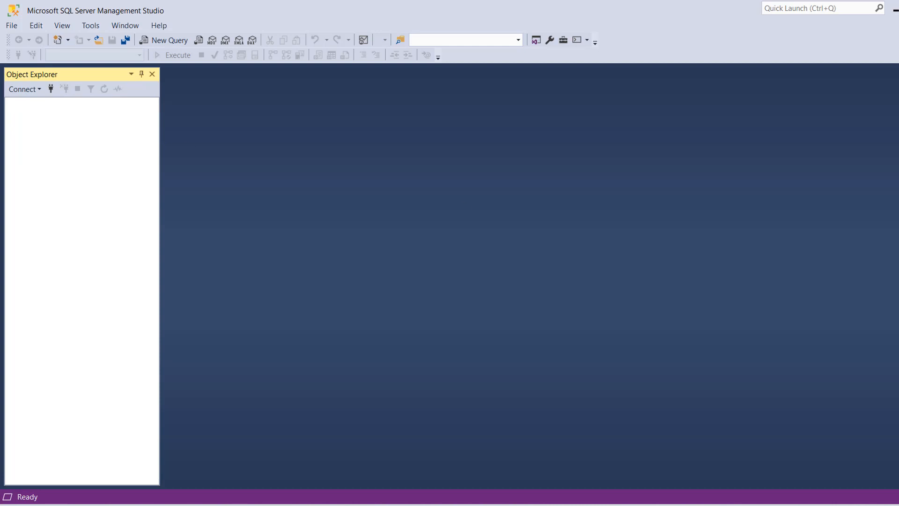
{"action": "left_click", "coordinate": [23, 89]}
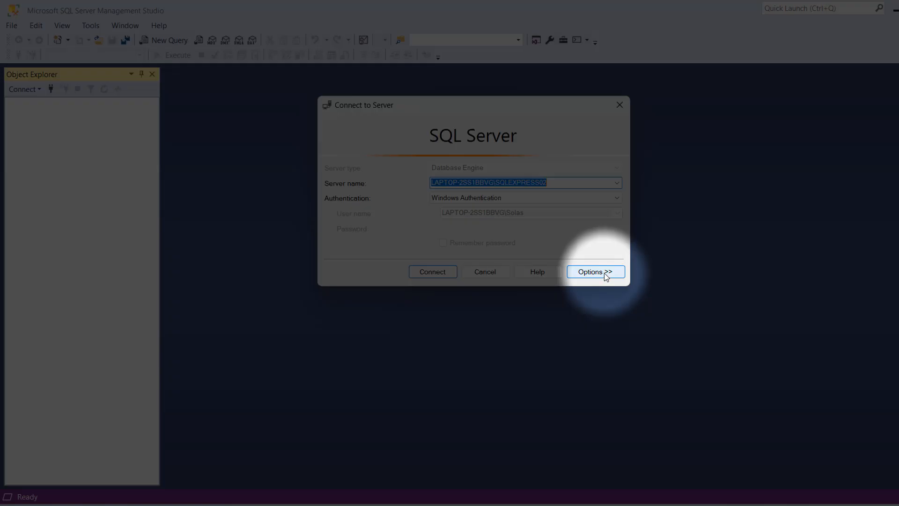
{"action": "left_click", "coordinate": [596, 272]}
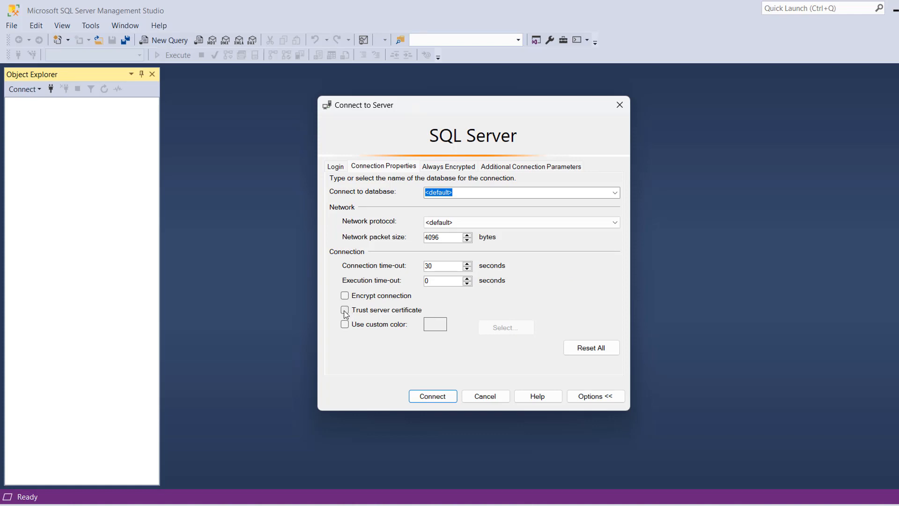
{"action": "left_click", "coordinate": [345, 310]}
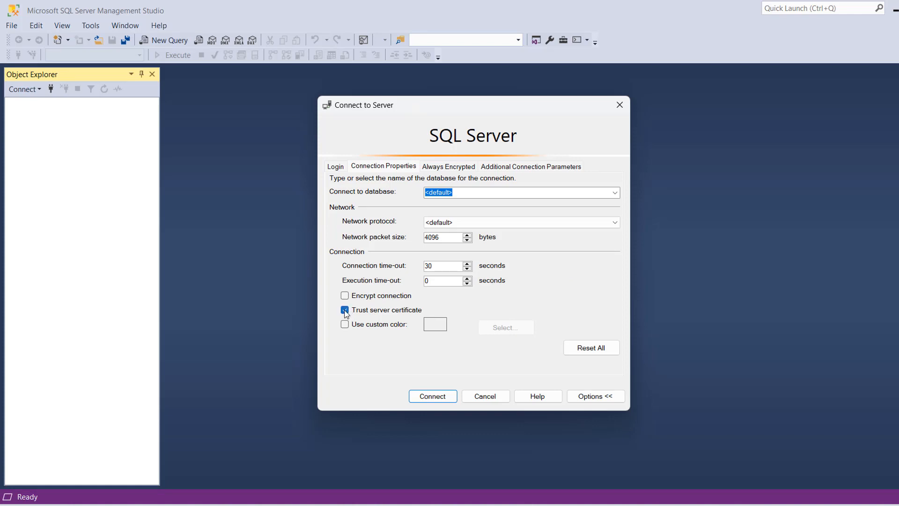
{"action": "left_click", "coordinate": [345, 296]}
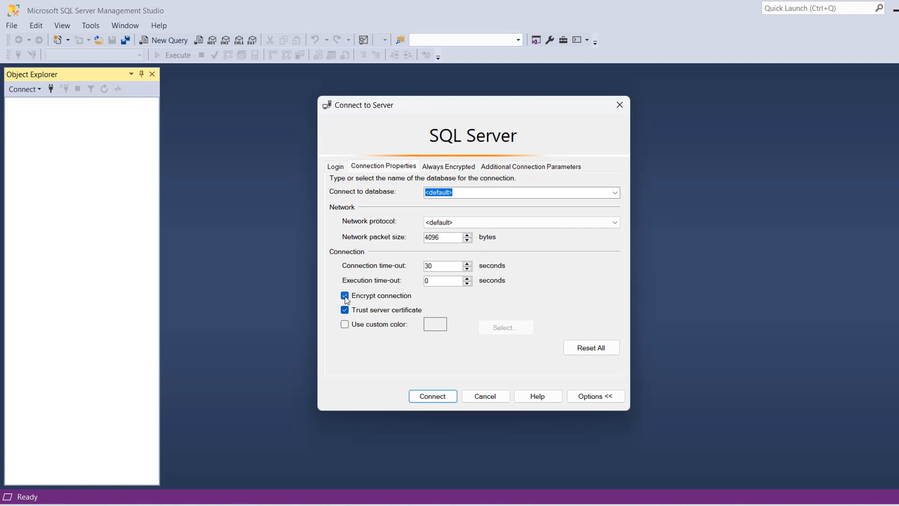